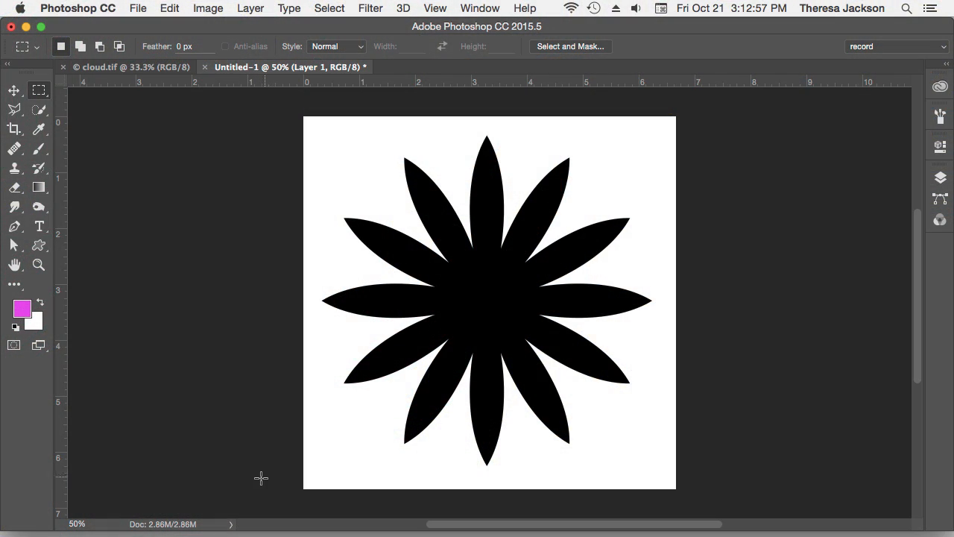
pyautogui.moveTo(257, 465)
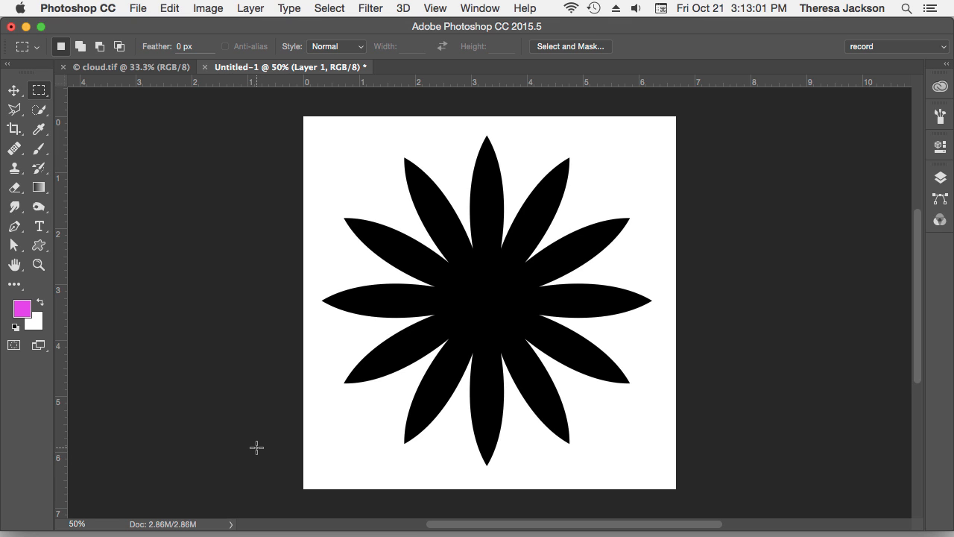
pyautogui.moveTo(259, 438)
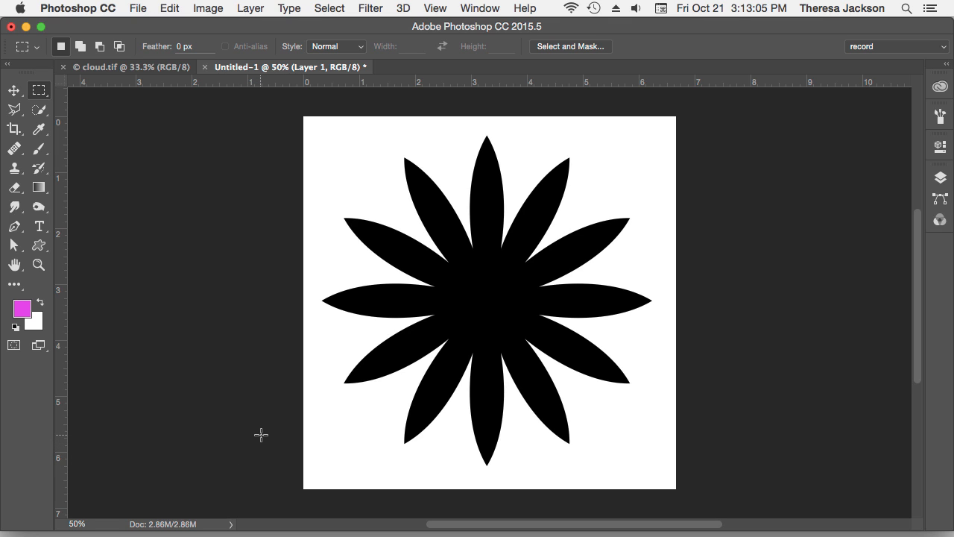
pyautogui.moveTo(273, 434)
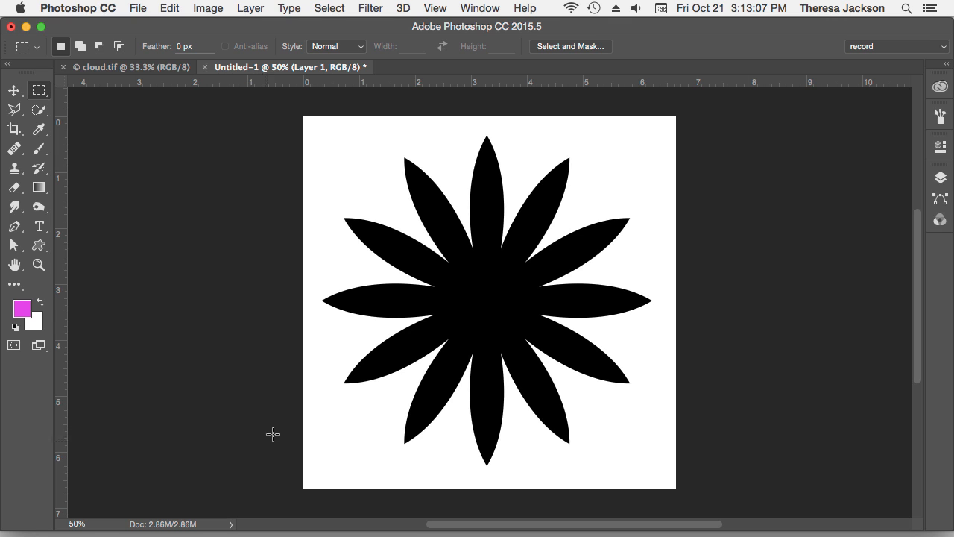
pyautogui.moveTo(271, 370)
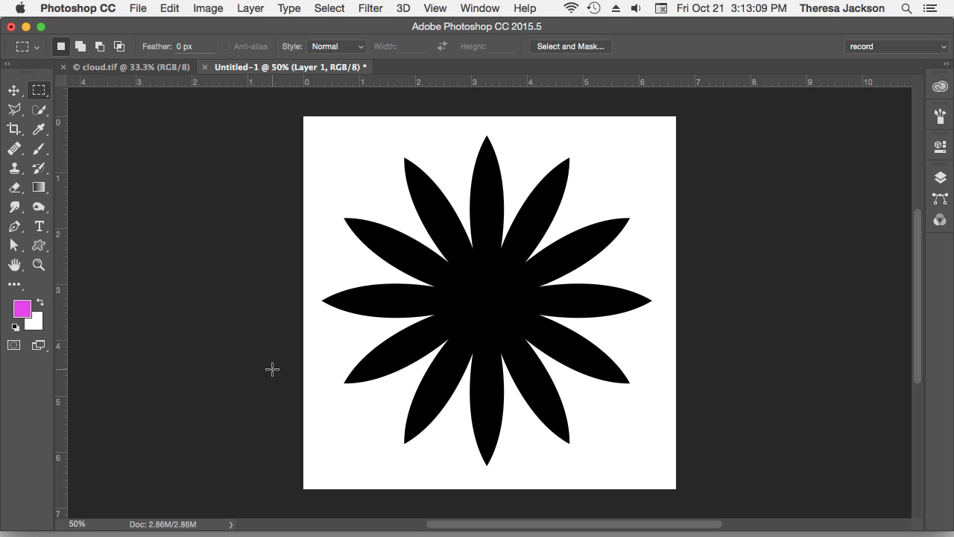
pyautogui.moveTo(255, 350)
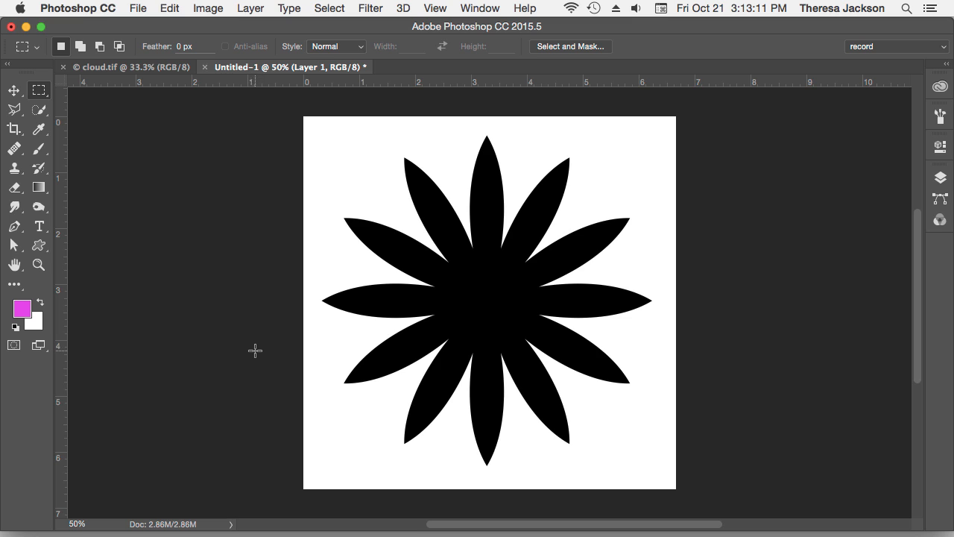
pyautogui.moveTo(260, 350)
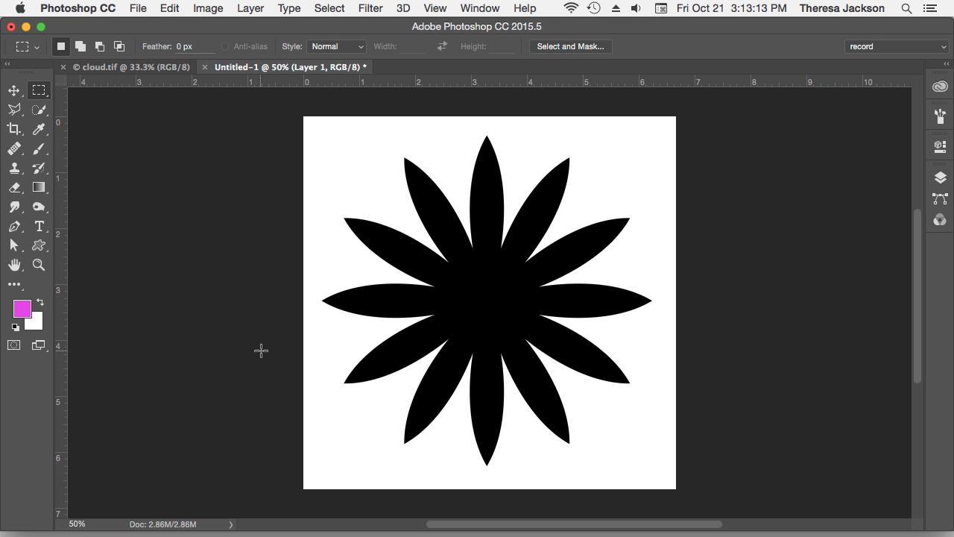
pyautogui.moveTo(272, 357)
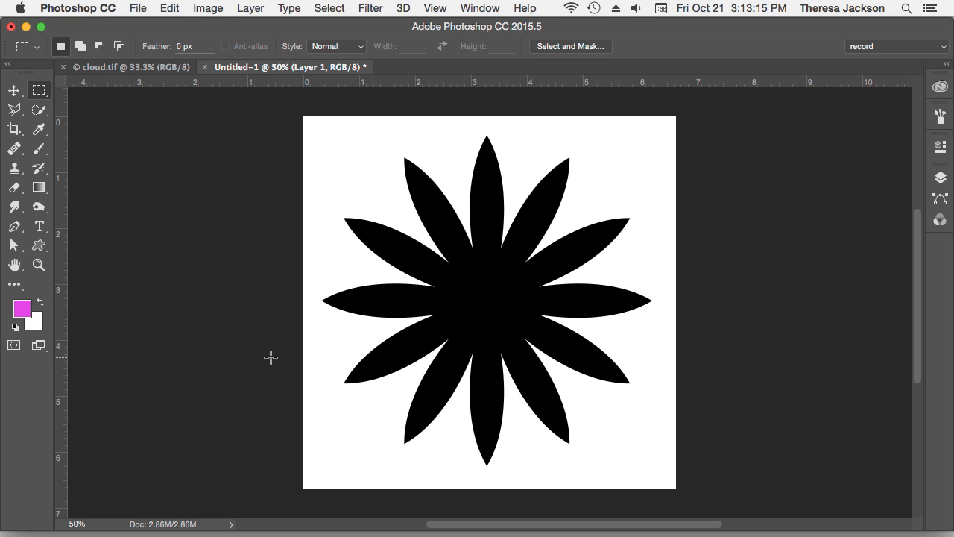
# Step: Select the entire canvas and define it as a brush preset named 'flower'
pyautogui.press('cmd+a')
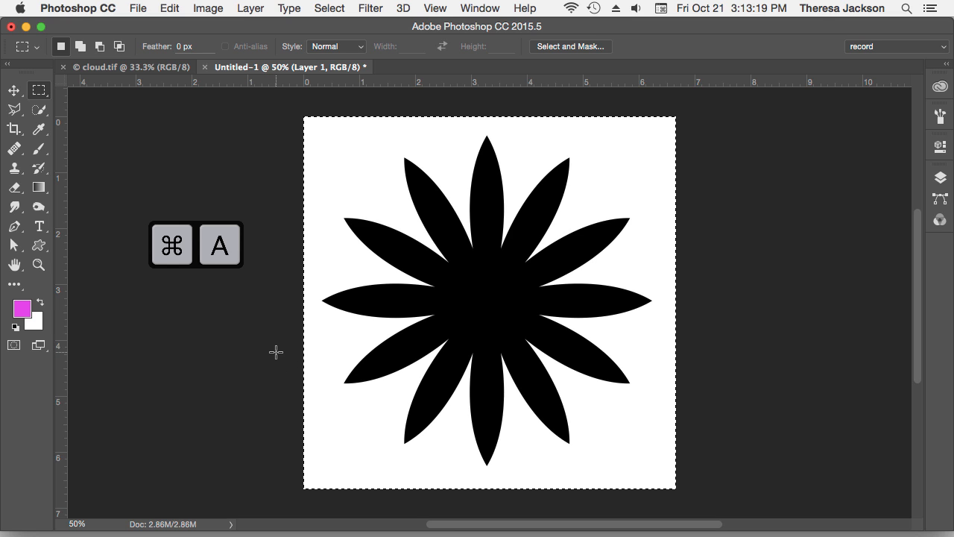
pyautogui.press('ctrl+a')
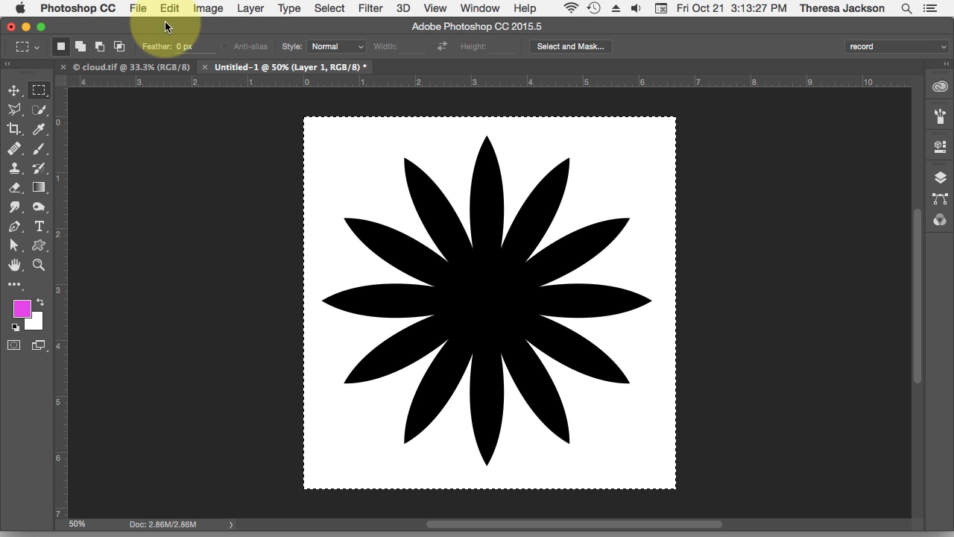
pyautogui.click(170, 9)
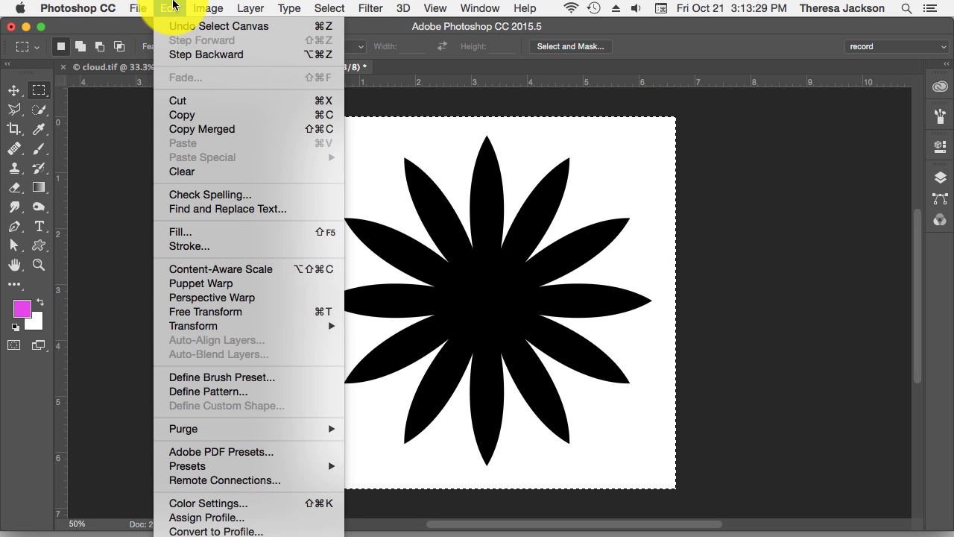
pyautogui.moveTo(231, 377)
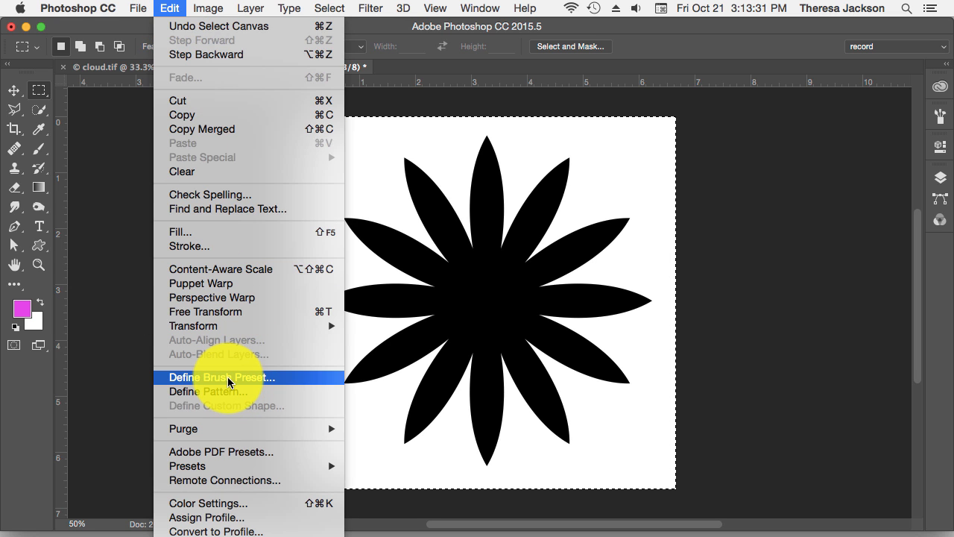
pyautogui.click(216, 377)
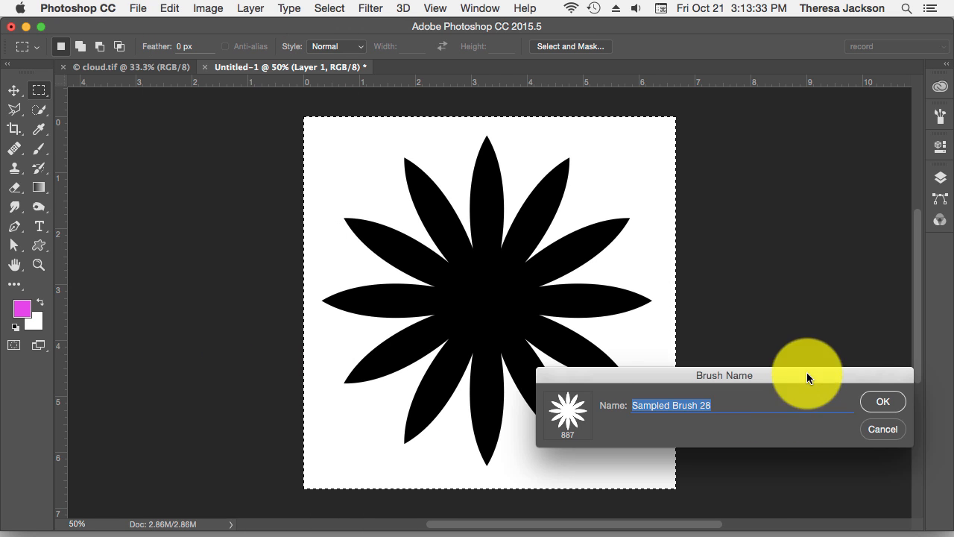
pyautogui.write('flower')
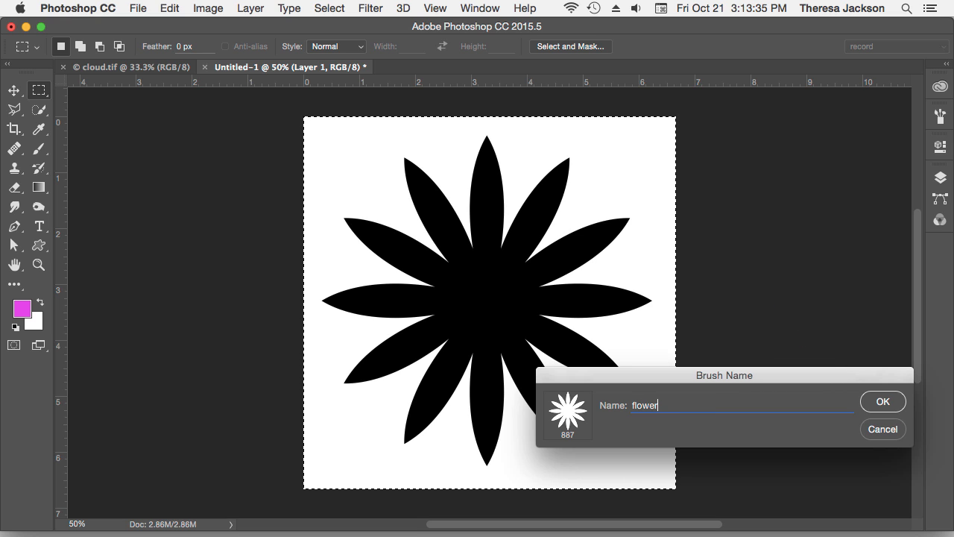
pyautogui.click(882, 400)
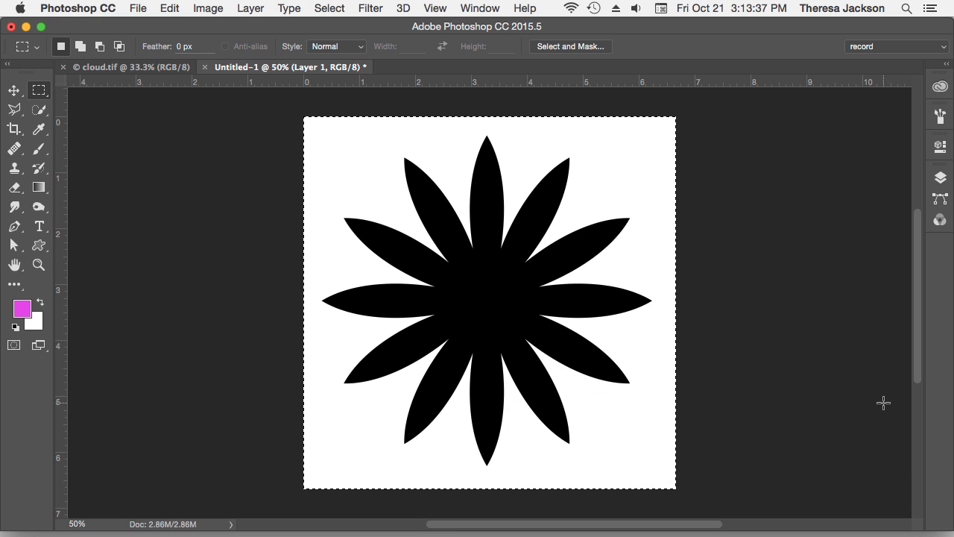
pyautogui.moveTo(291, 260)
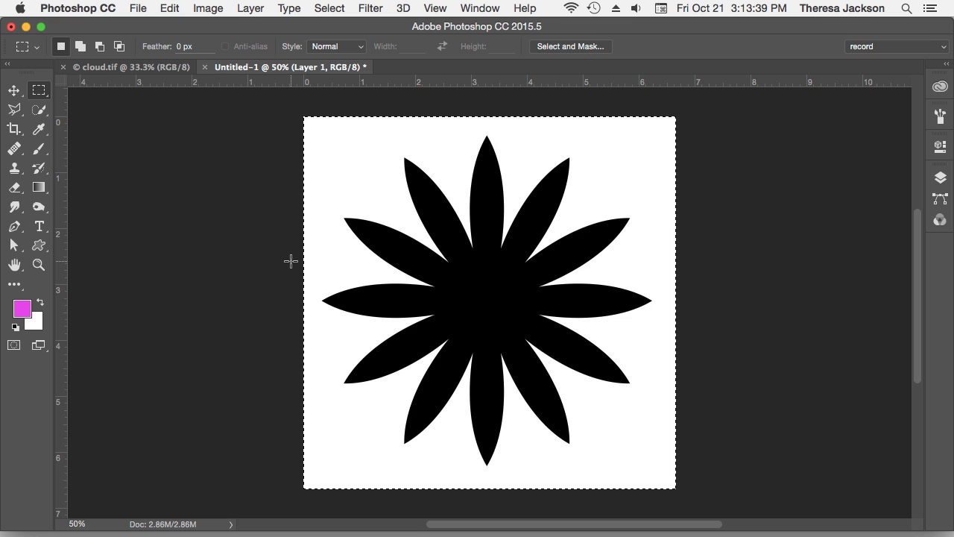
# Step: Deselect the canvas and switch to the Brush tool to paint with the flower preset
pyautogui.press('cmd+d')
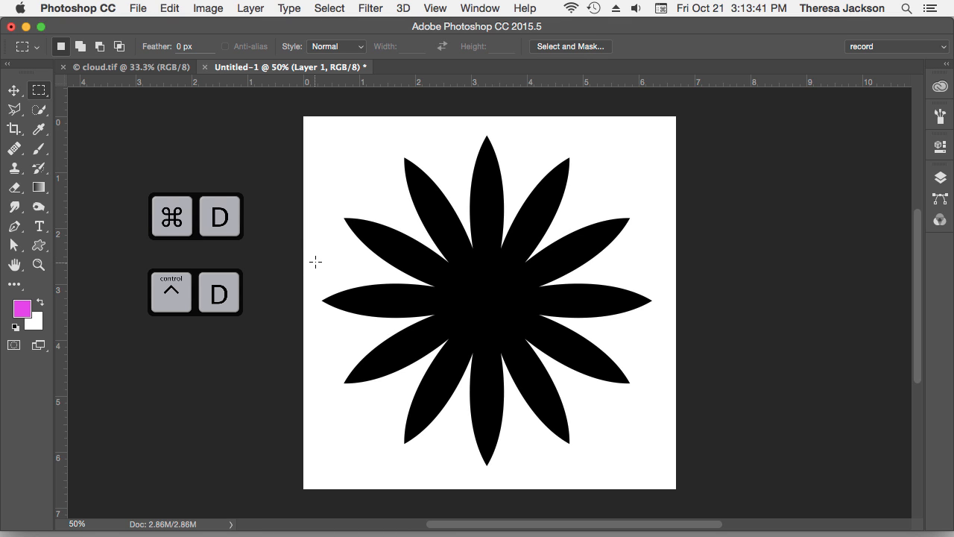
pyautogui.moveTo(333, 255)
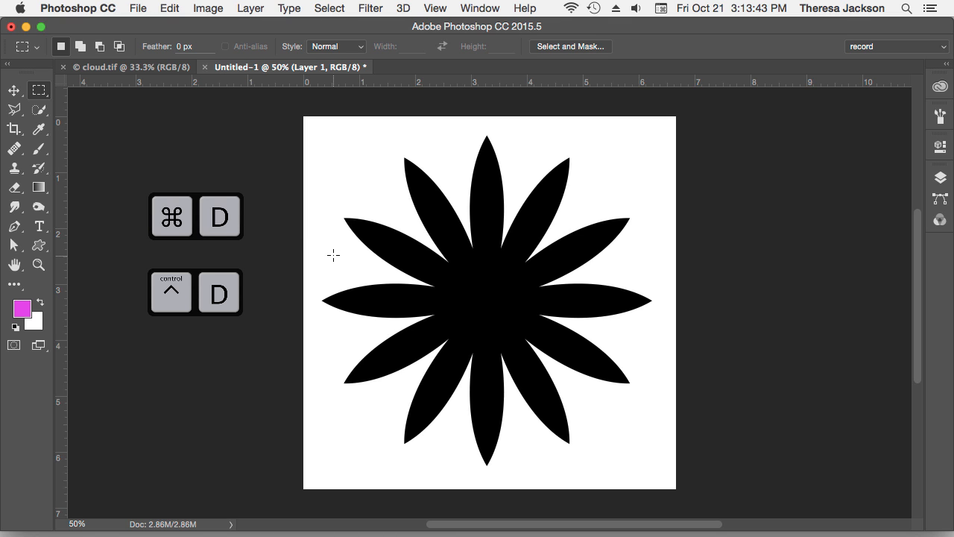
pyautogui.press('b')
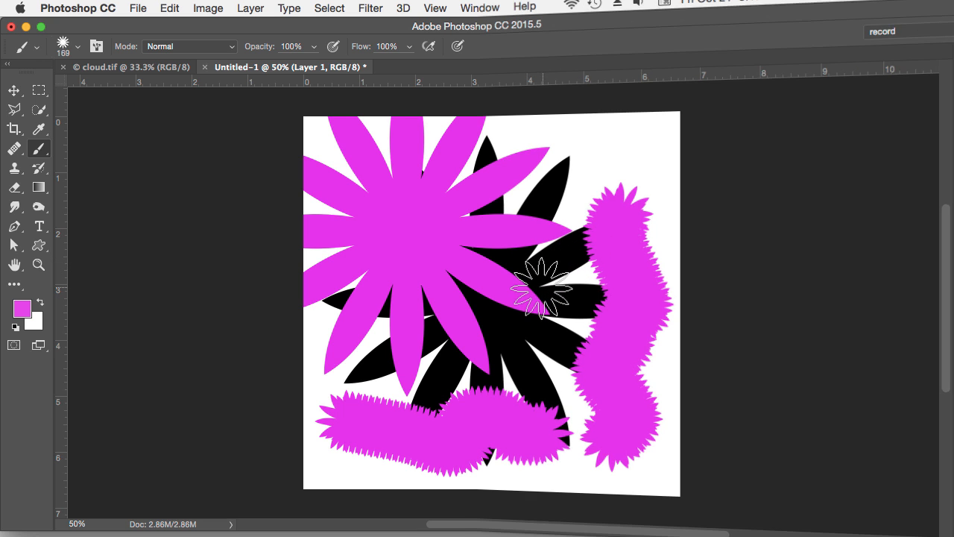
# Step: Close the Untitled-1 flower document, leaving cloud.tif active
pyautogui.click(131, 65)
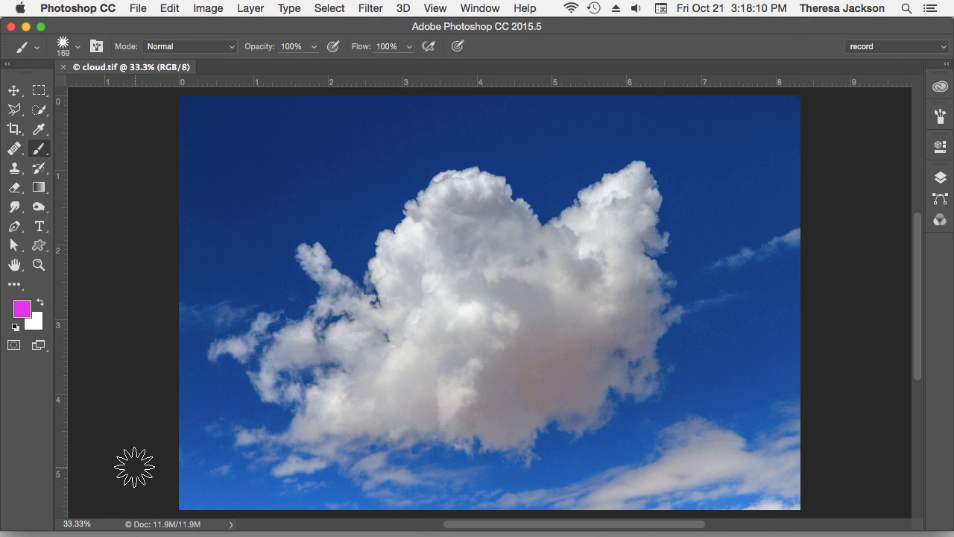
pyautogui.moveTo(142, 465)
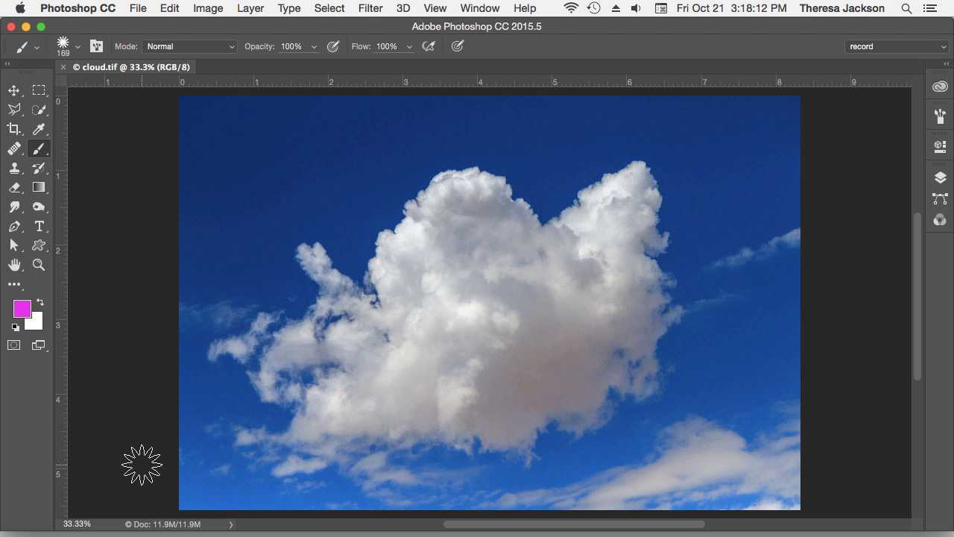
pyautogui.moveTo(182, 424)
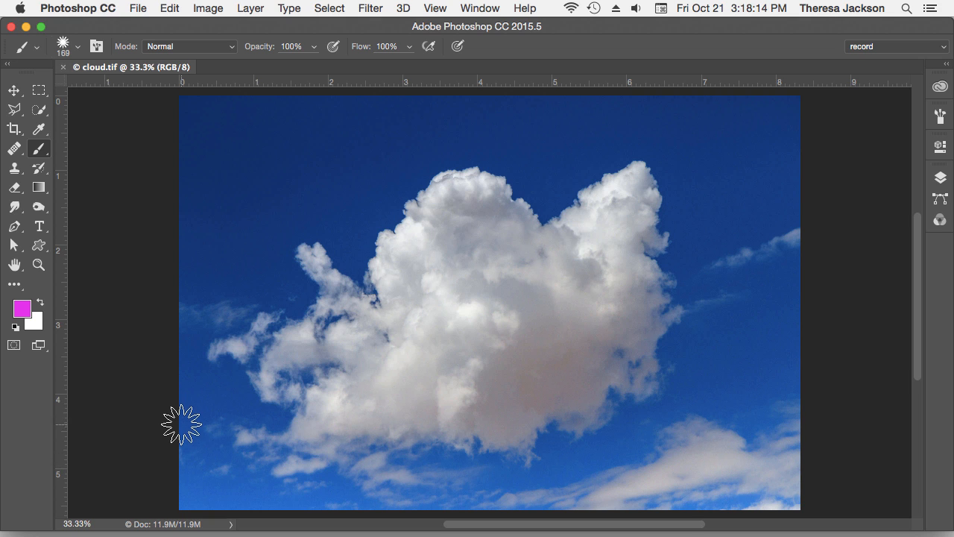
pyautogui.moveTo(244, 450)
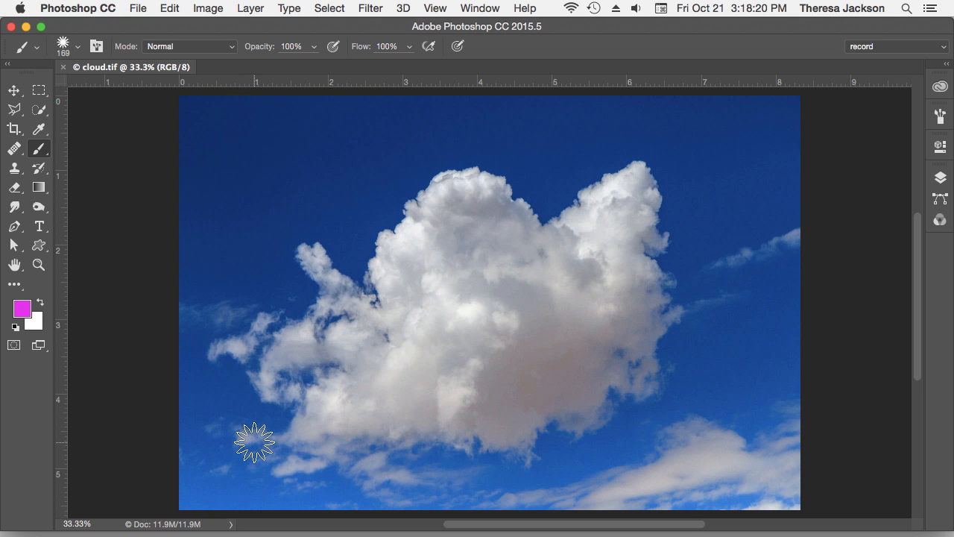
pyautogui.moveTo(259, 429)
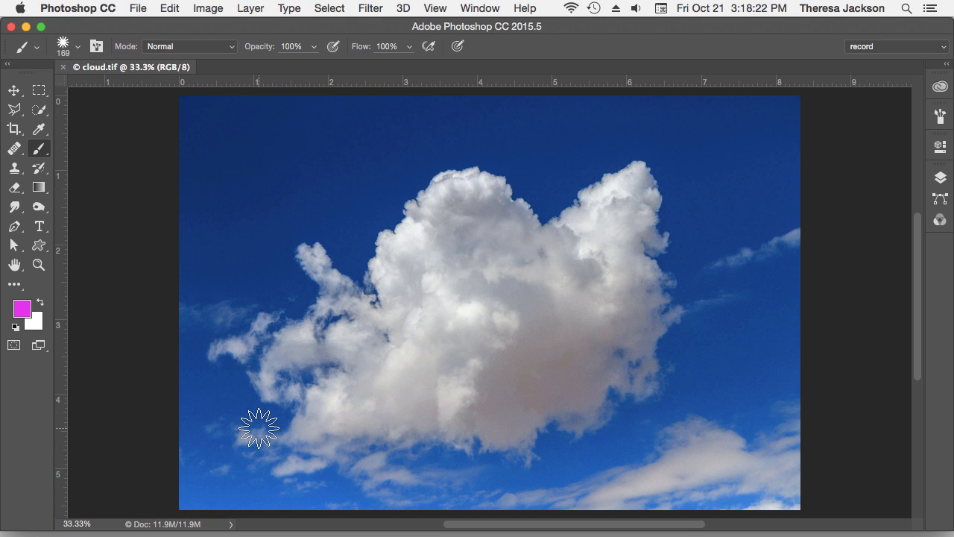
pyautogui.moveTo(241, 434)
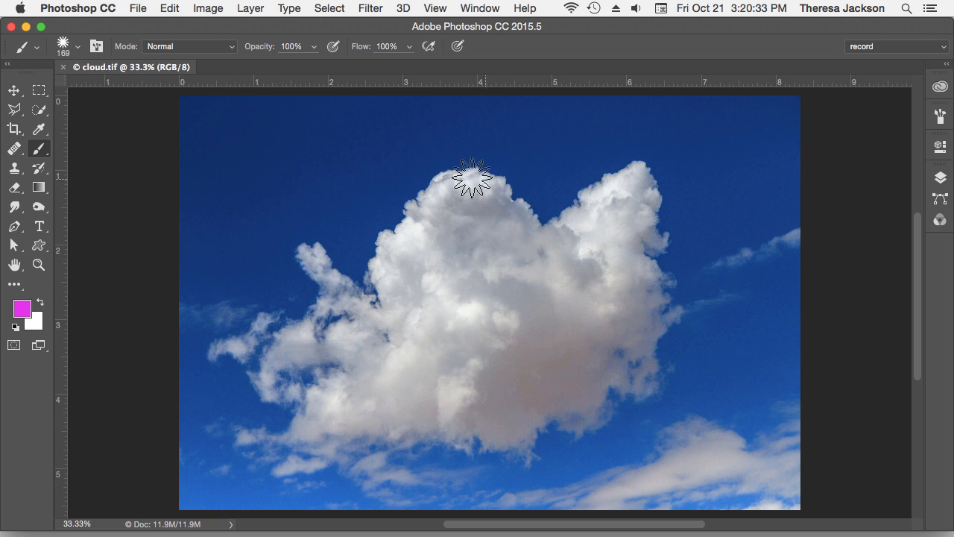
pyautogui.moveTo(447, 185)
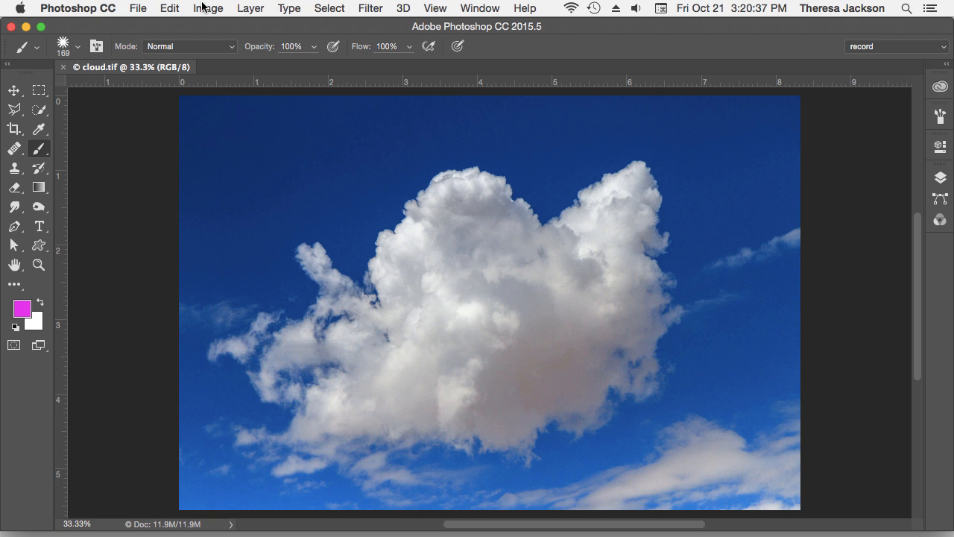
# Step: Apply a Black & White adjustment with Blues lowered to about -73, darkening the sky near black
pyautogui.click(208, 9)
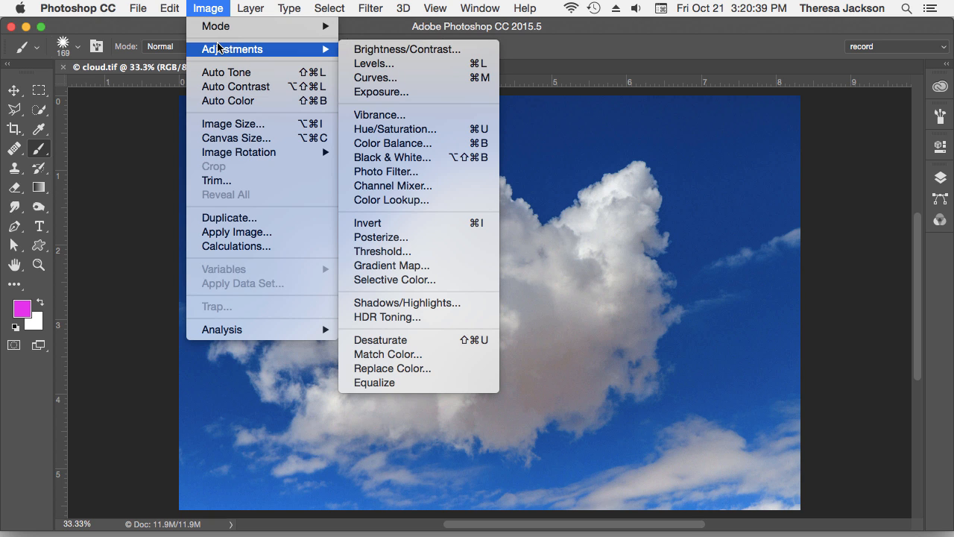
pyautogui.moveTo(392, 158)
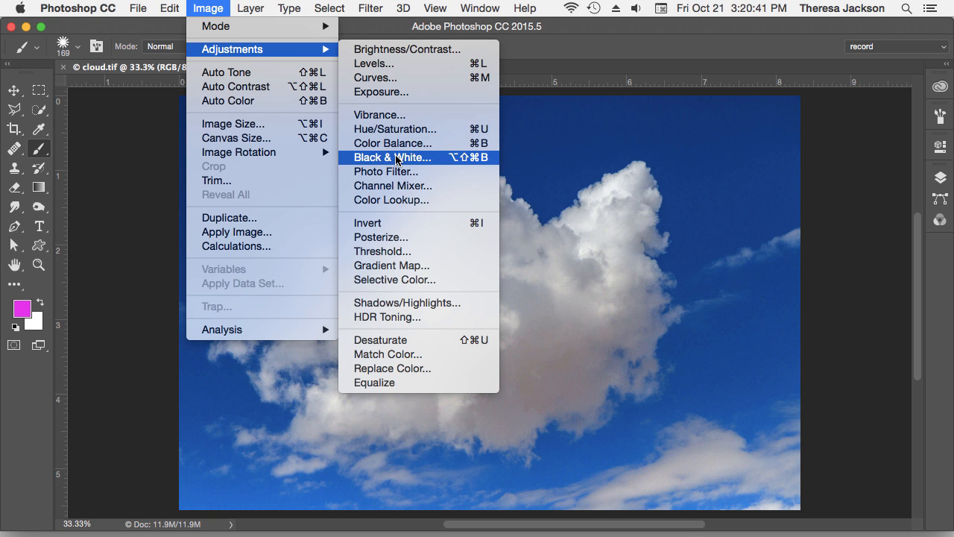
pyautogui.click(392, 158)
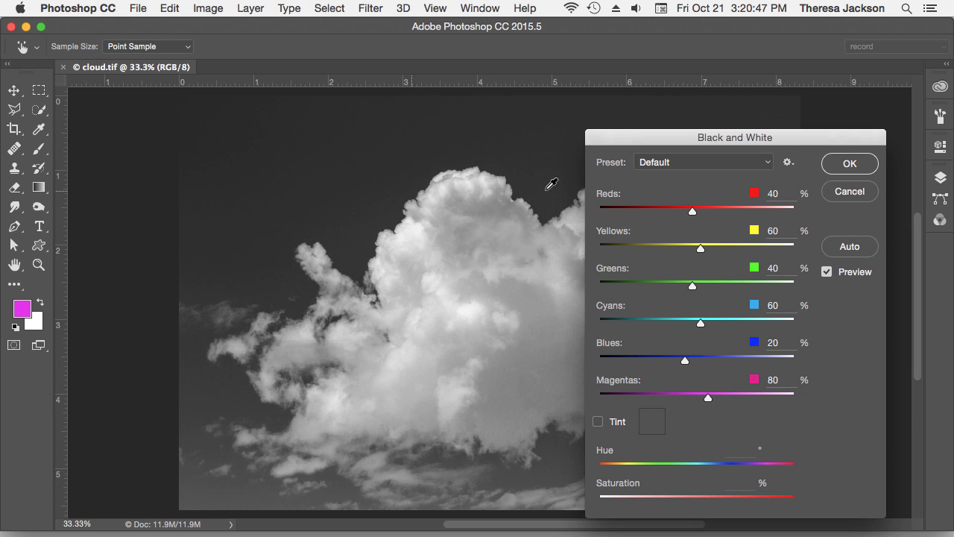
pyautogui.moveTo(733, 137); pyautogui.dragTo(759, 137)
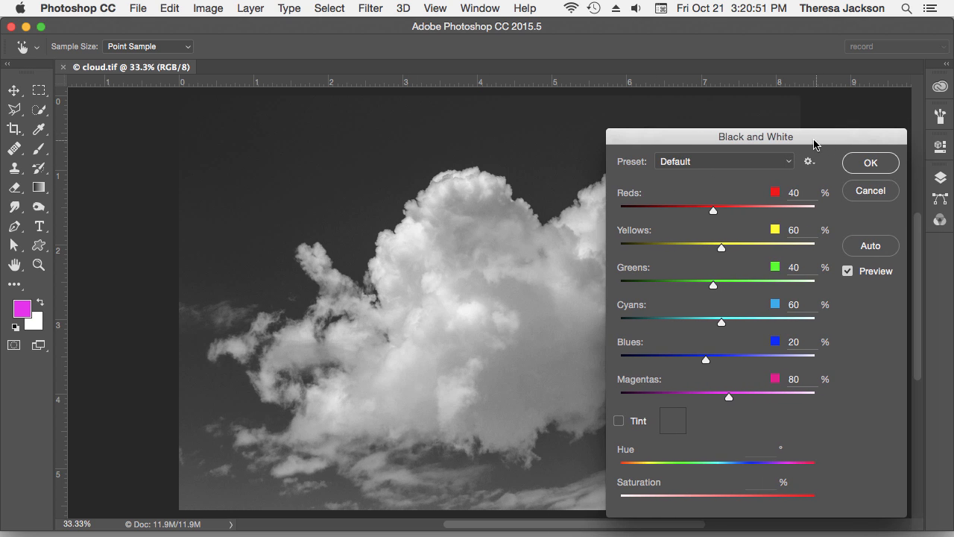
pyautogui.moveTo(109, 263)
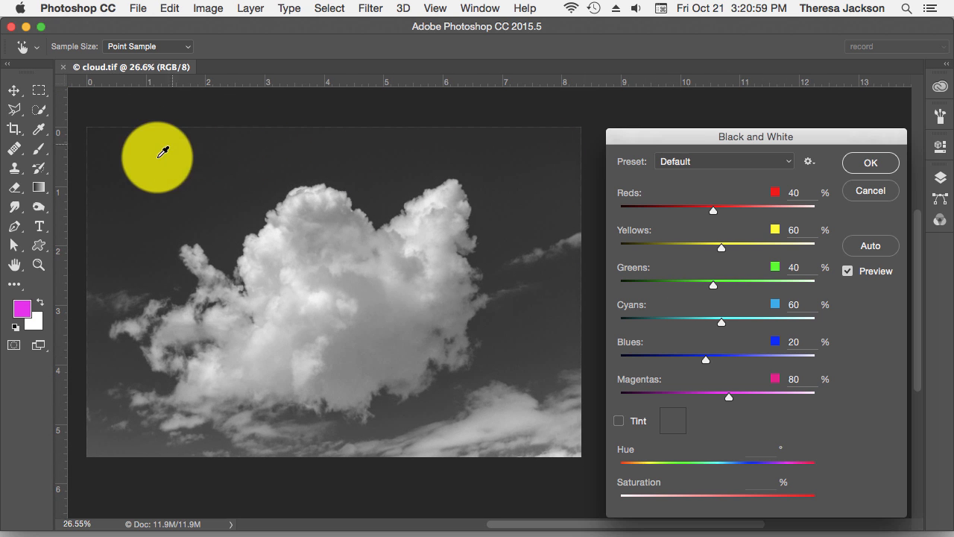
pyautogui.moveTo(553, 326)
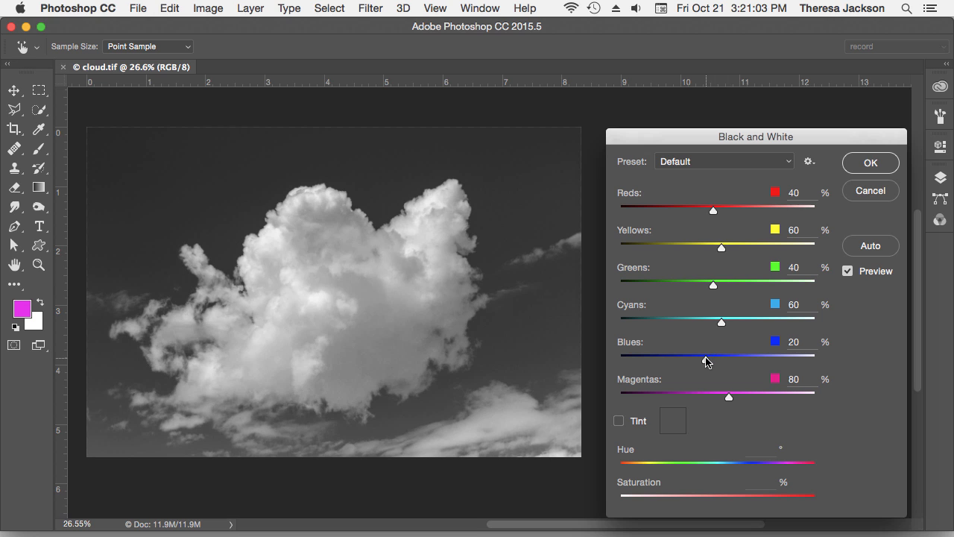
pyautogui.moveTo(721, 356); pyautogui.dragTo(683, 357)
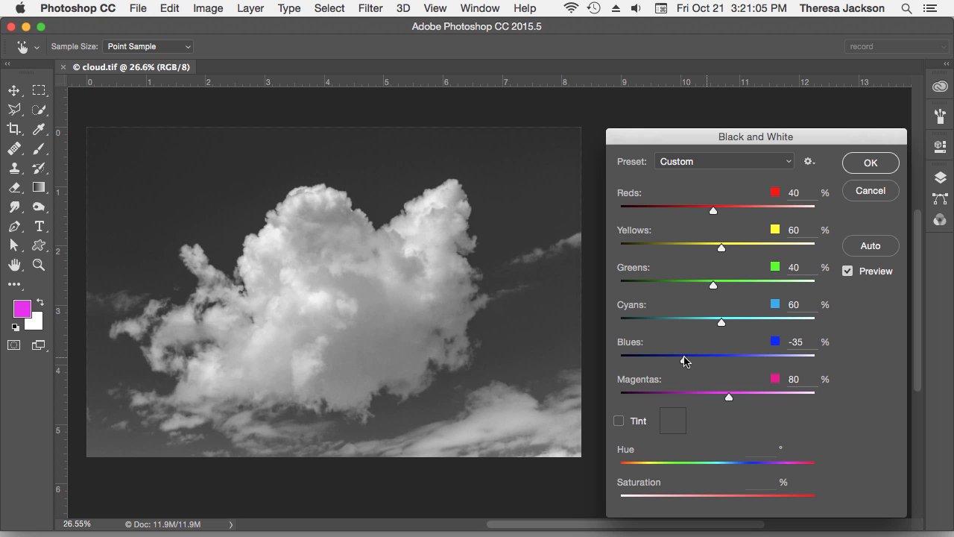
pyautogui.moveTo(684, 357); pyautogui.dragTo(665, 356)
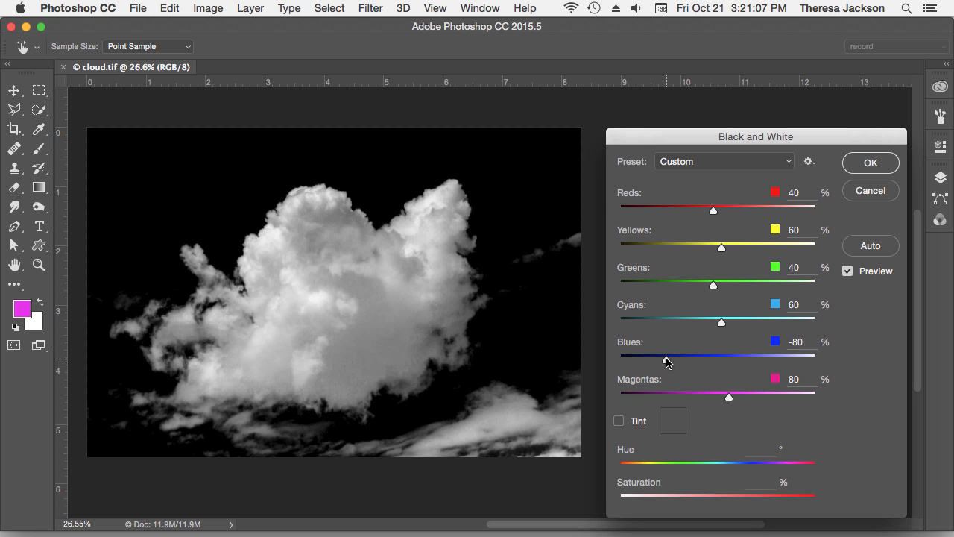
pyautogui.moveTo(665, 359); pyautogui.dragTo(668, 359)
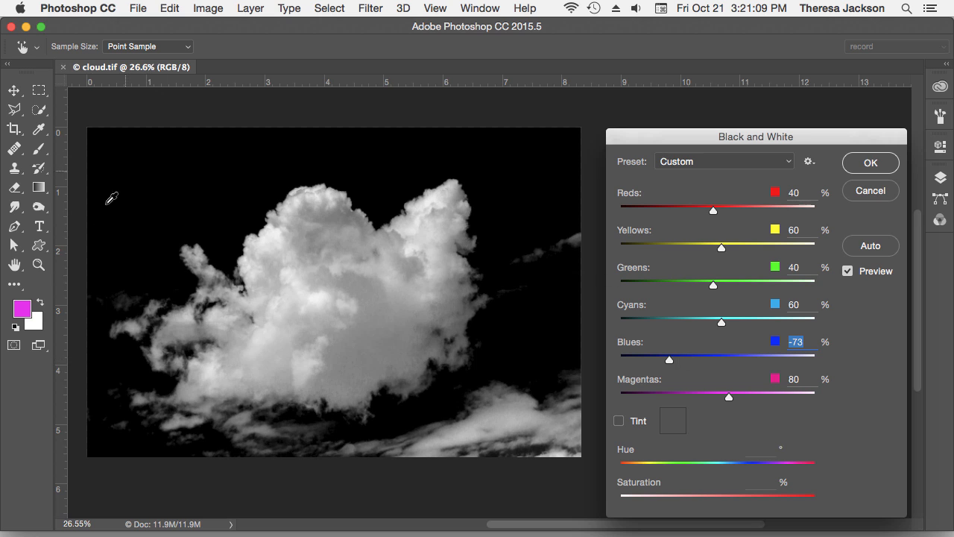
pyautogui.moveTo(546, 379)
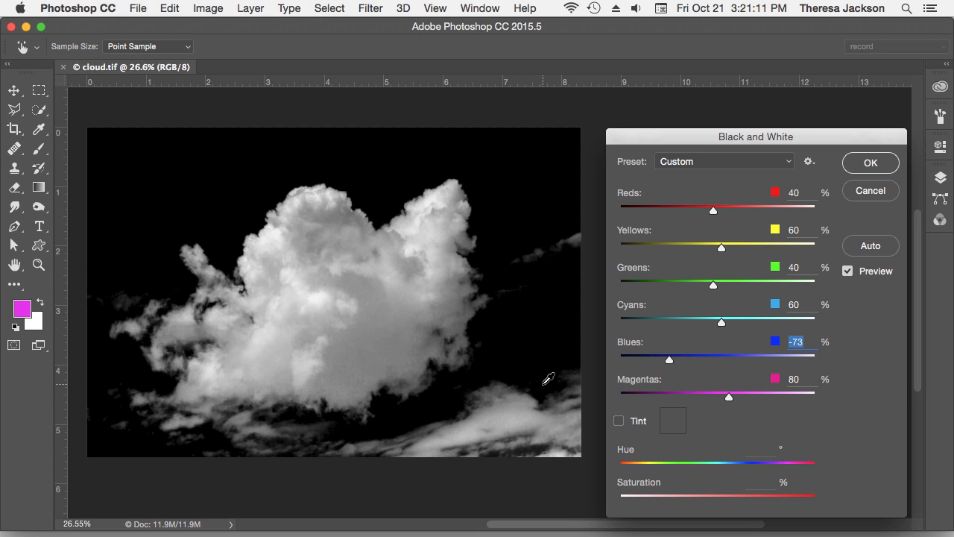
pyautogui.moveTo(827, 208)
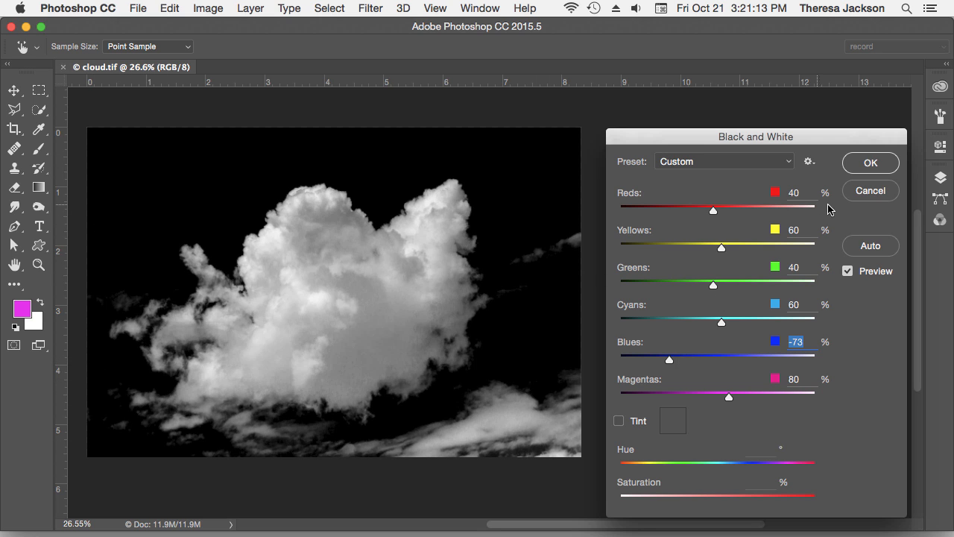
pyautogui.click(871, 163)
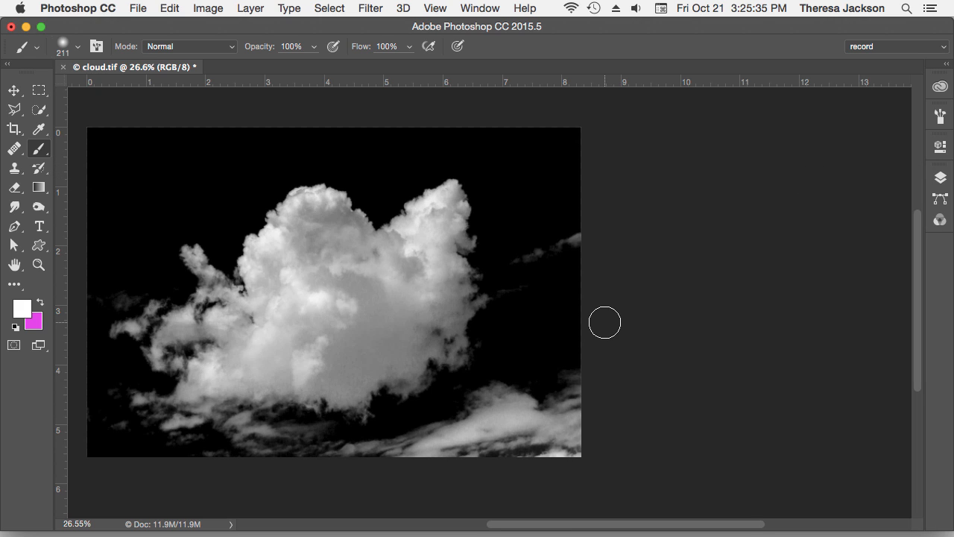
pyautogui.moveTo(601, 323)
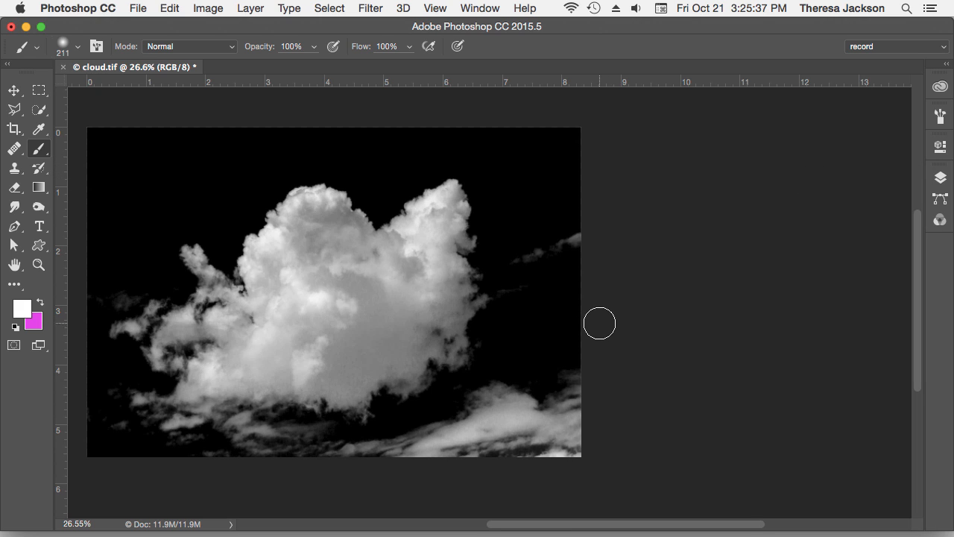
pyautogui.moveTo(540, 200)
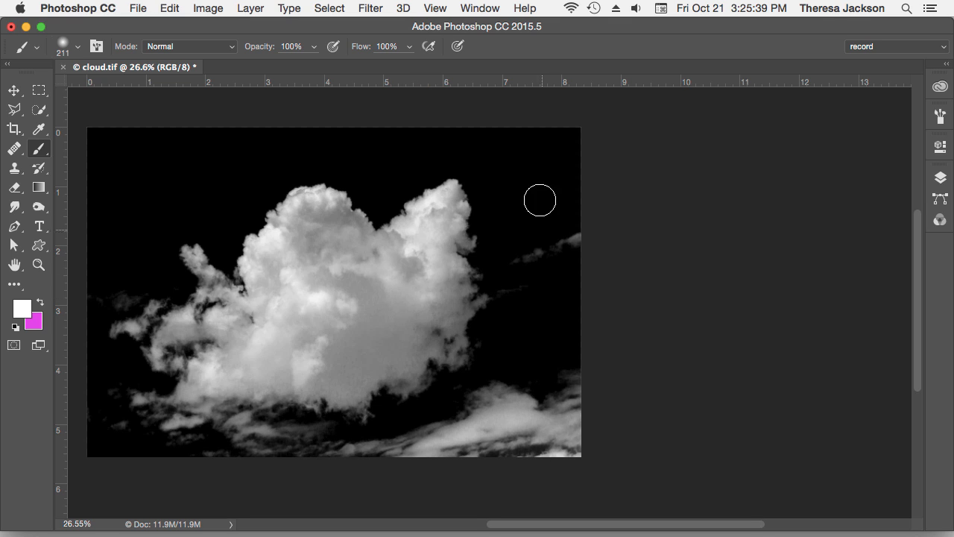
pyautogui.moveTo(533, 246)
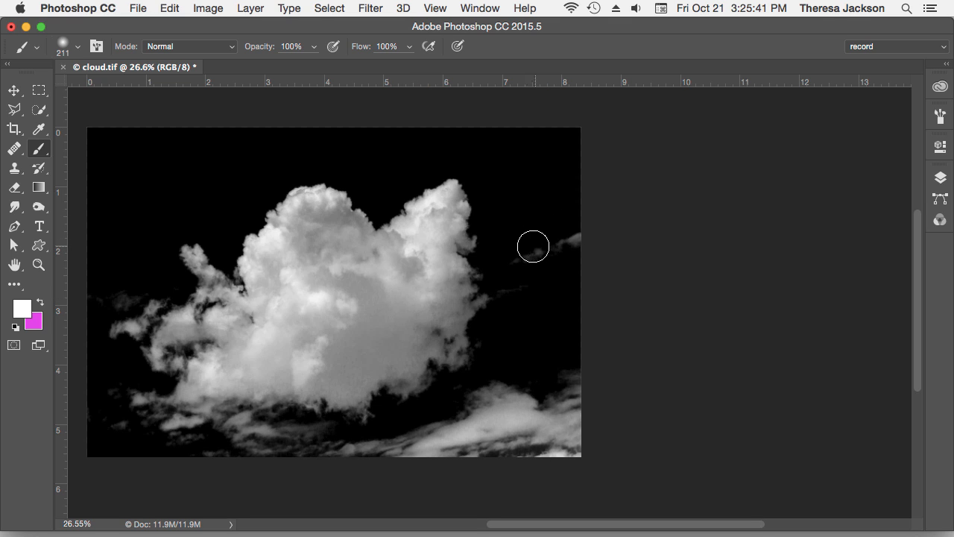
pyautogui.moveTo(518, 251)
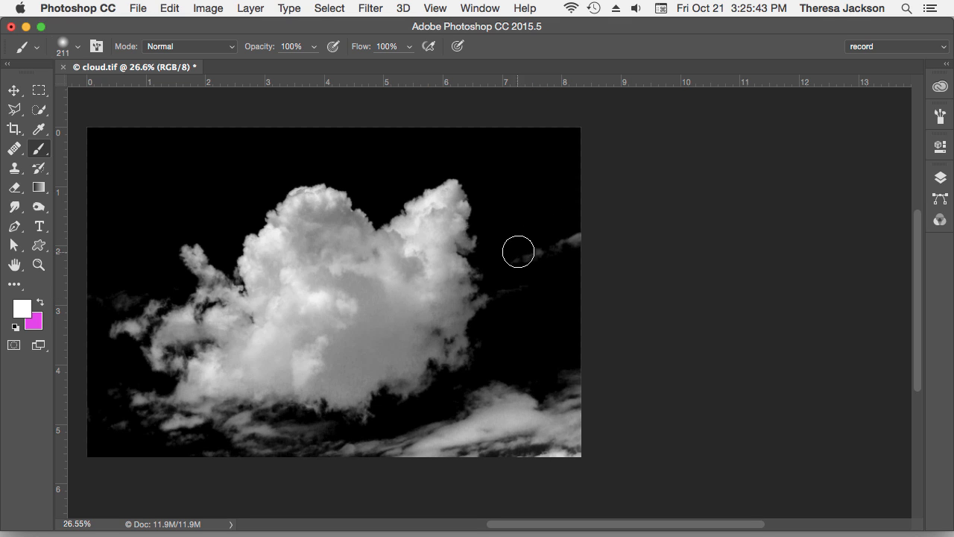
pyautogui.moveTo(526, 248)
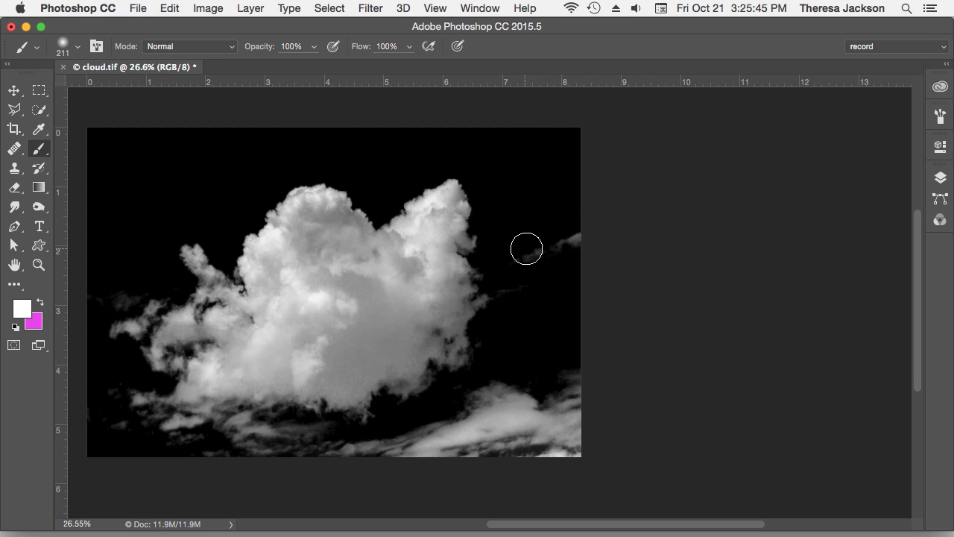
pyautogui.press('cmd+i')
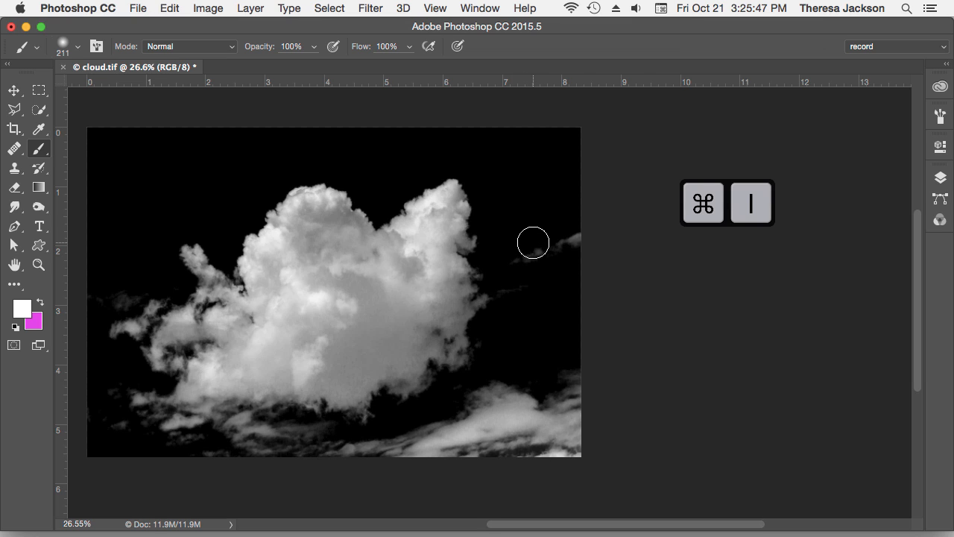
pyautogui.press('ctrl+i')
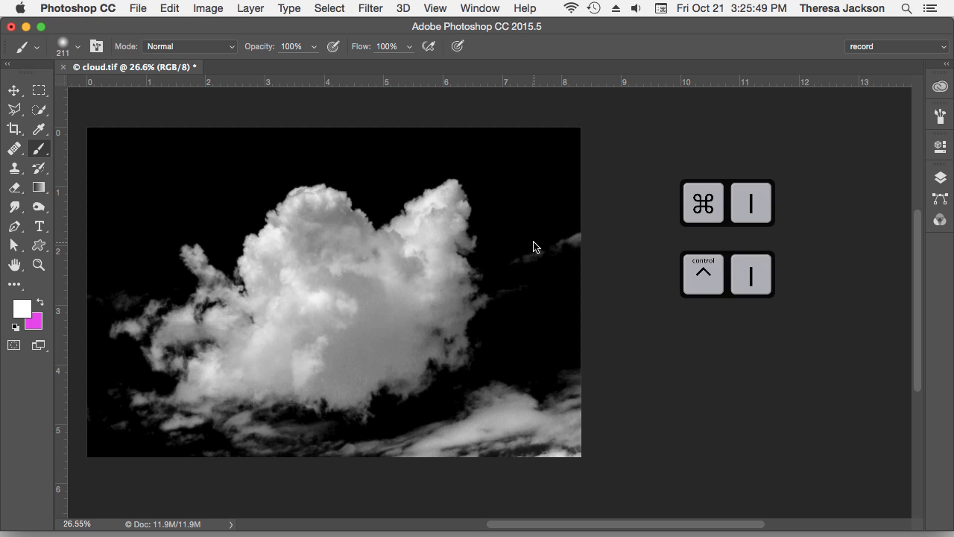
# Step: Invert the image with Cmd+I so the cloud is dark on a white sky
pyautogui.press('cmd+i')
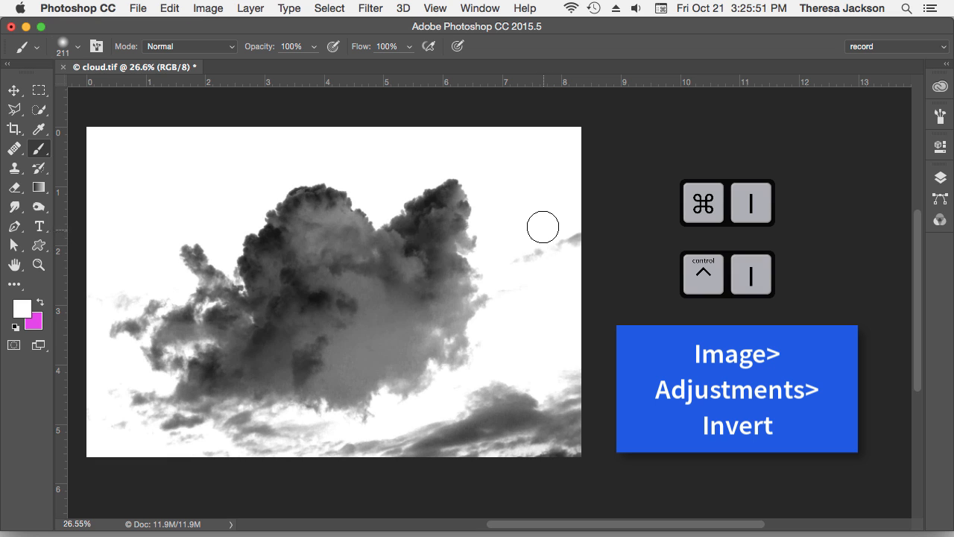
pyautogui.moveTo(540, 236)
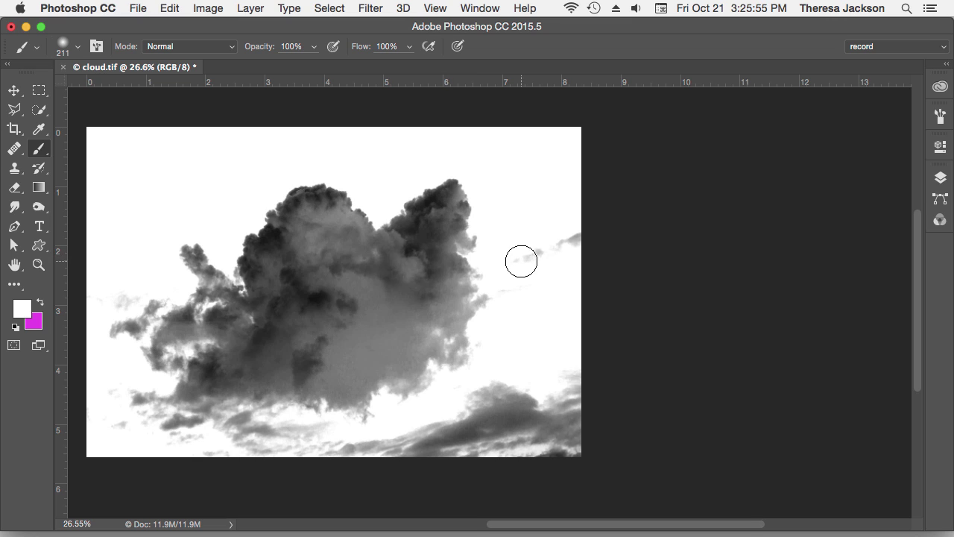
pyautogui.moveTo(530, 258)
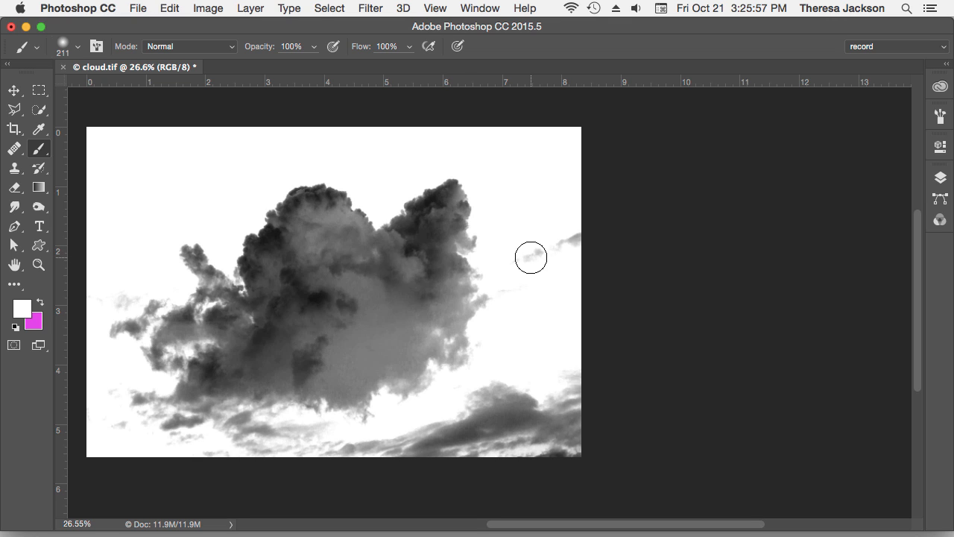
pyautogui.moveTo(563, 379)
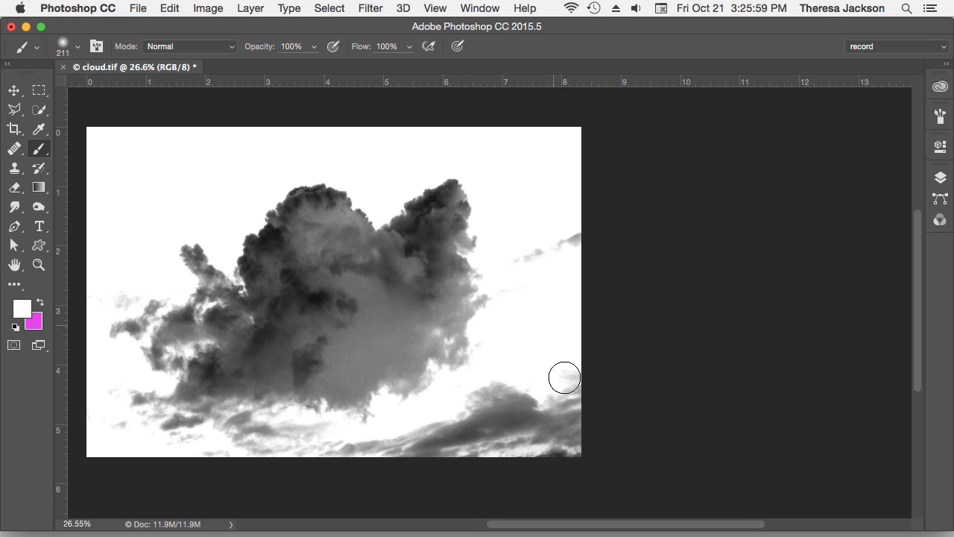
pyautogui.moveTo(319, 459)
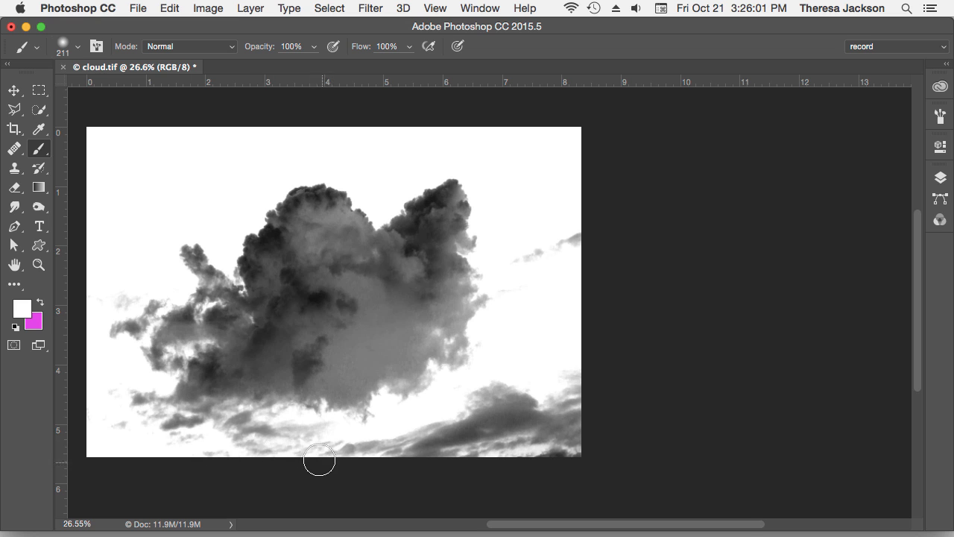
pyautogui.moveTo(496, 146)
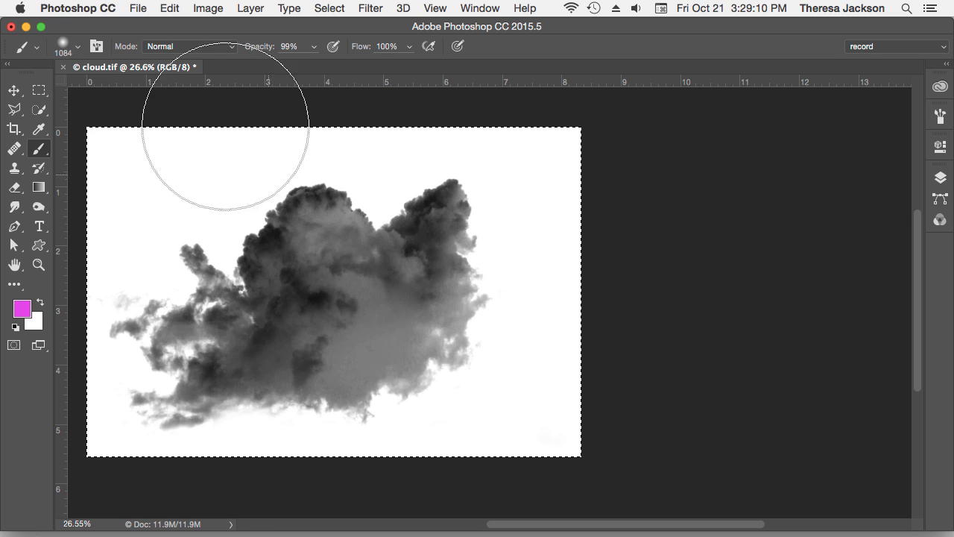
# Step: Define the dark cloud image as a new brush preset named 'cloud'
pyautogui.click(155, 7)
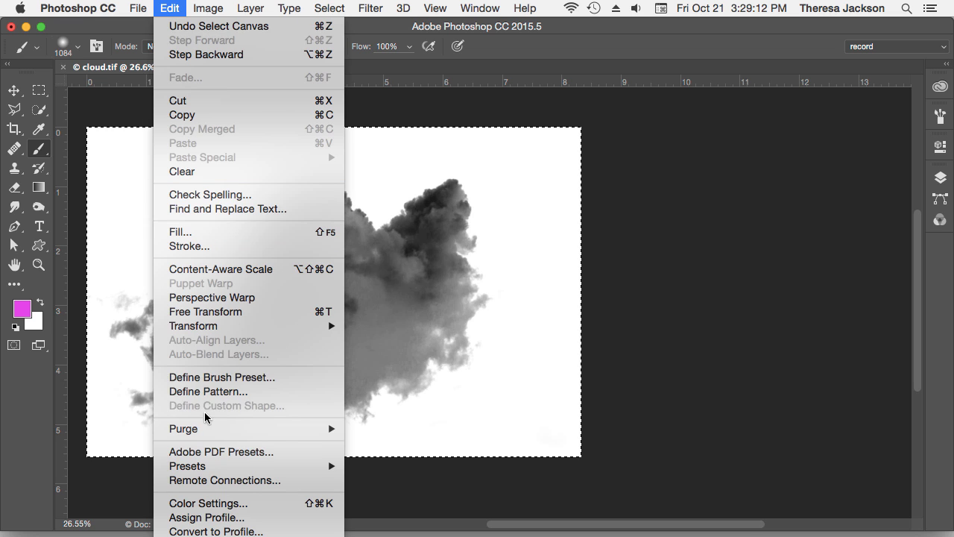
pyautogui.click(221, 377)
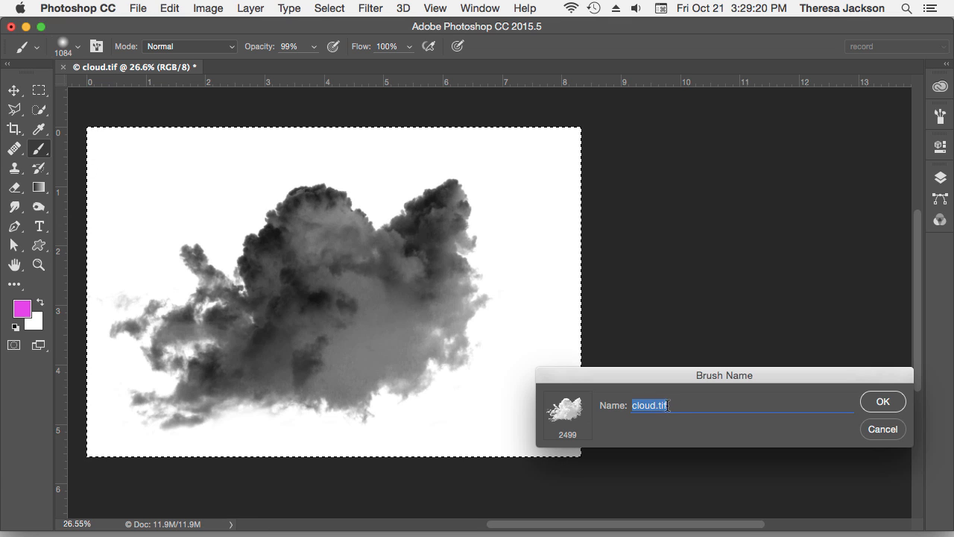
pyautogui.write('cloud')
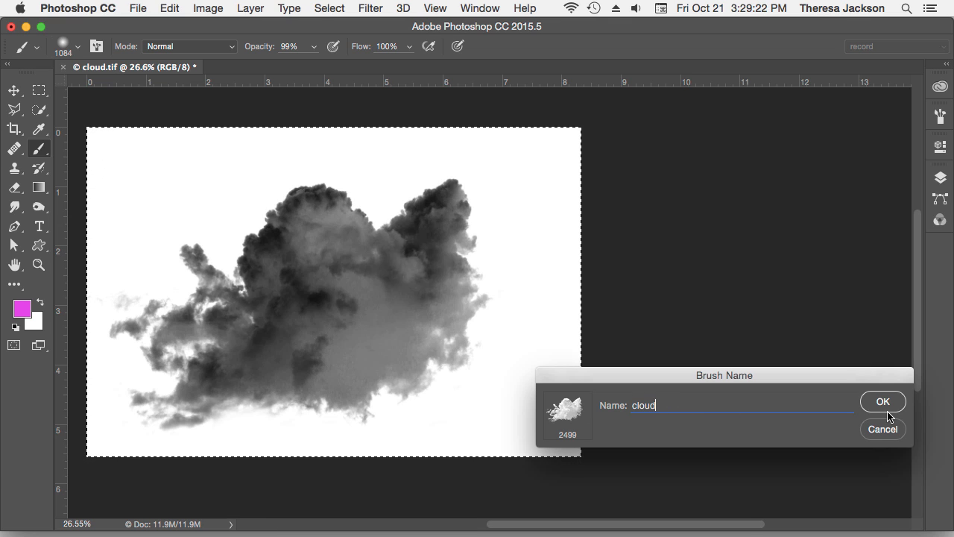
pyautogui.click(882, 400)
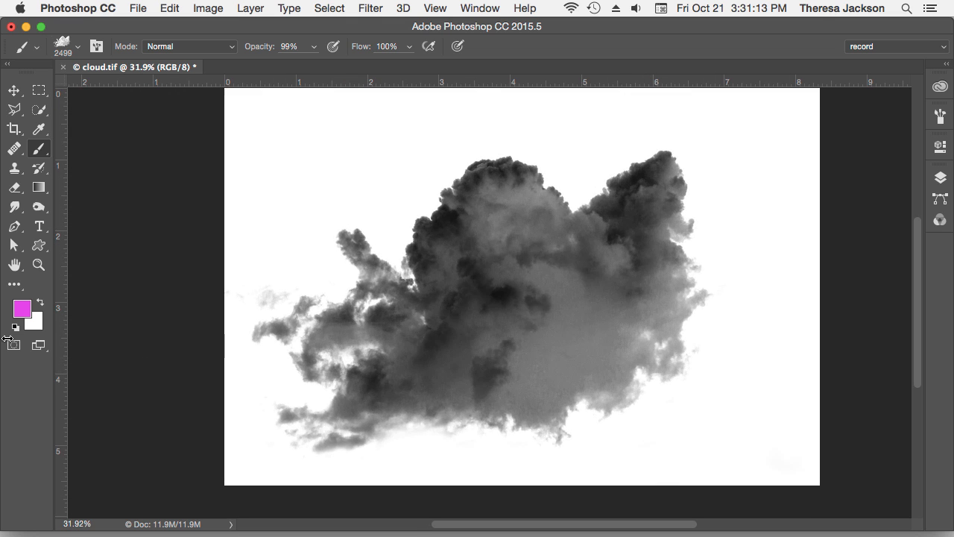
# Step: Choose a sky blue in the foreground Color Picker
pyautogui.click(21, 309)
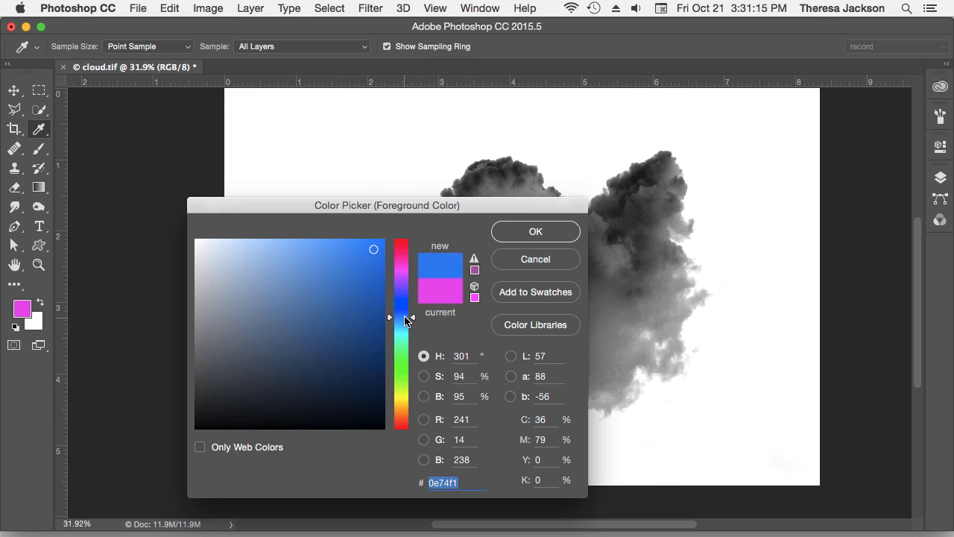
pyautogui.moveTo(400, 321); pyautogui.dragTo(400, 316)
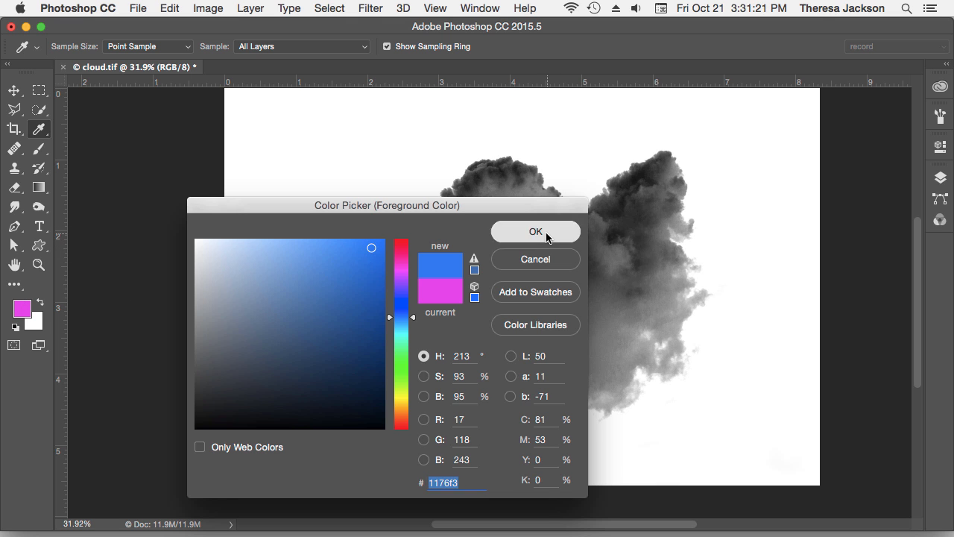
# Step: Fill the canvas with the sky blue foreground, then swap colours so white is the painting colour
pyautogui.click(172, 9)
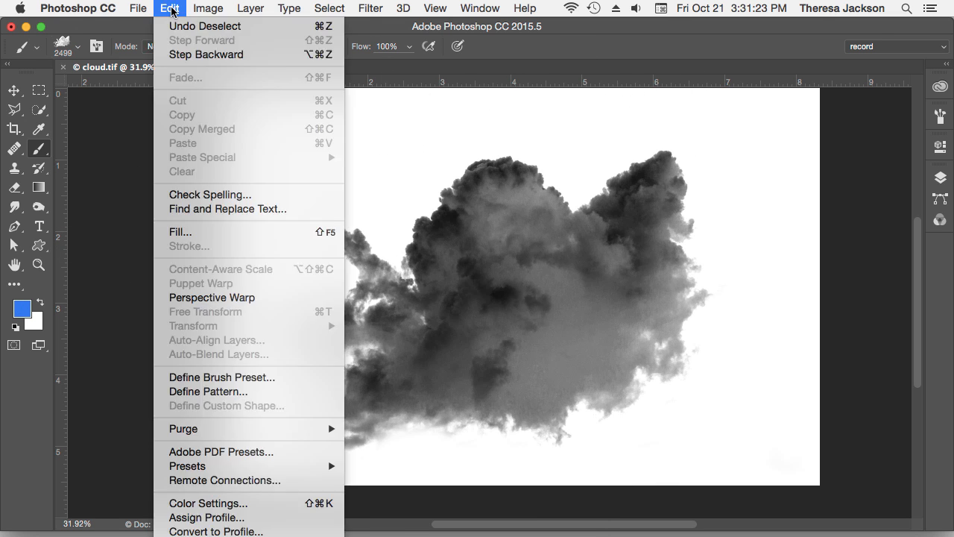
pyautogui.moveTo(197, 240)
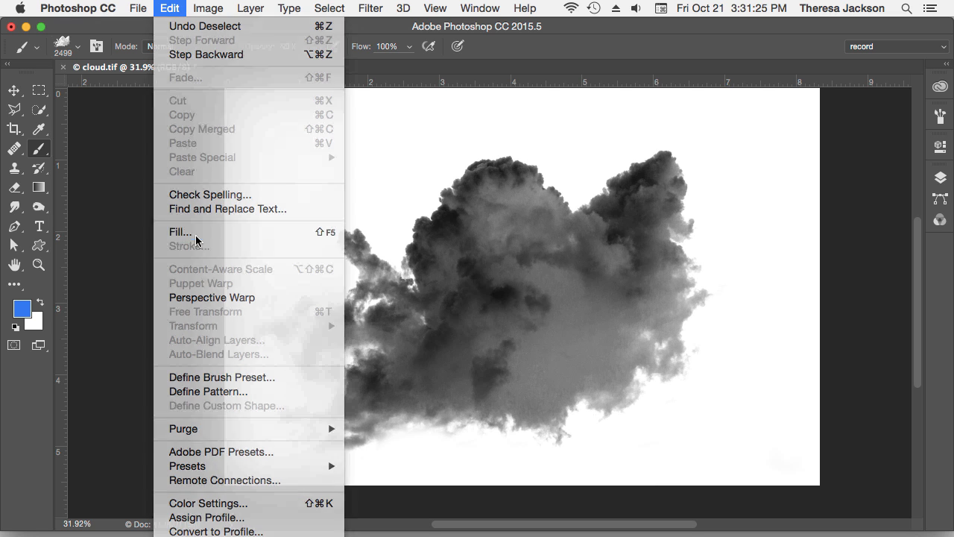
pyautogui.click(179, 232)
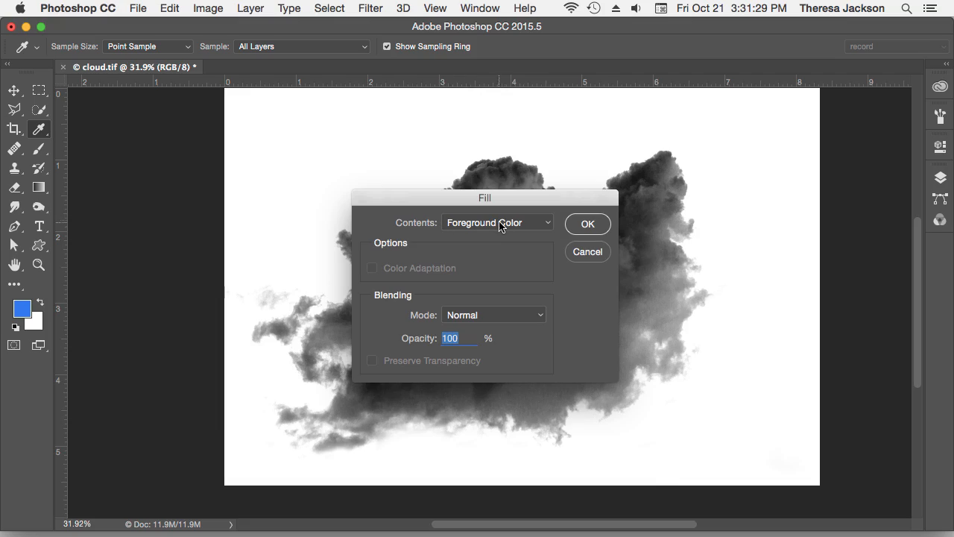
pyautogui.click(588, 223)
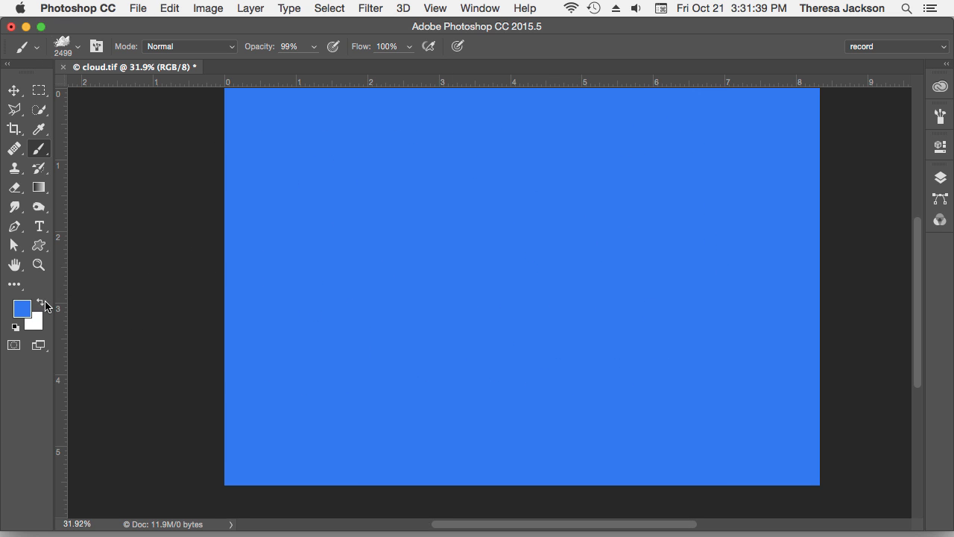
pyautogui.press('x')
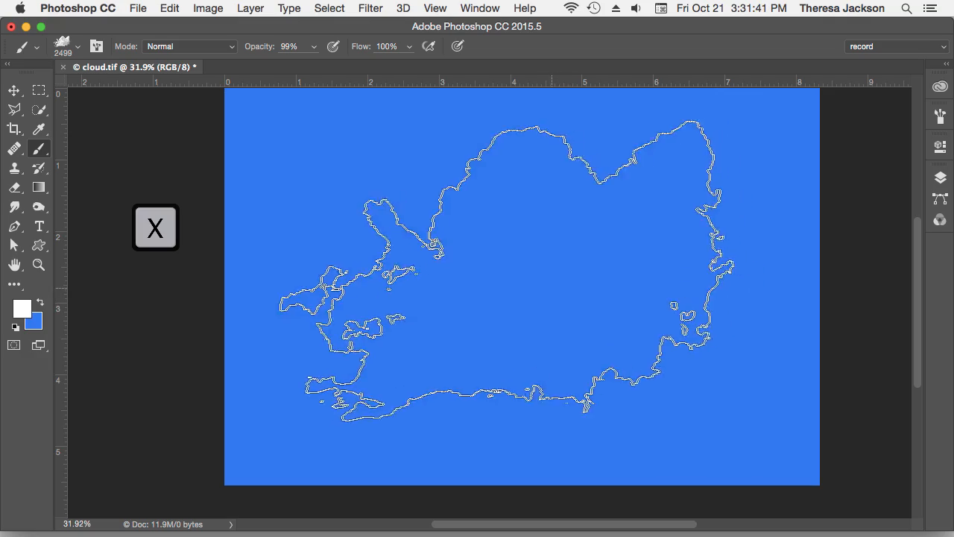